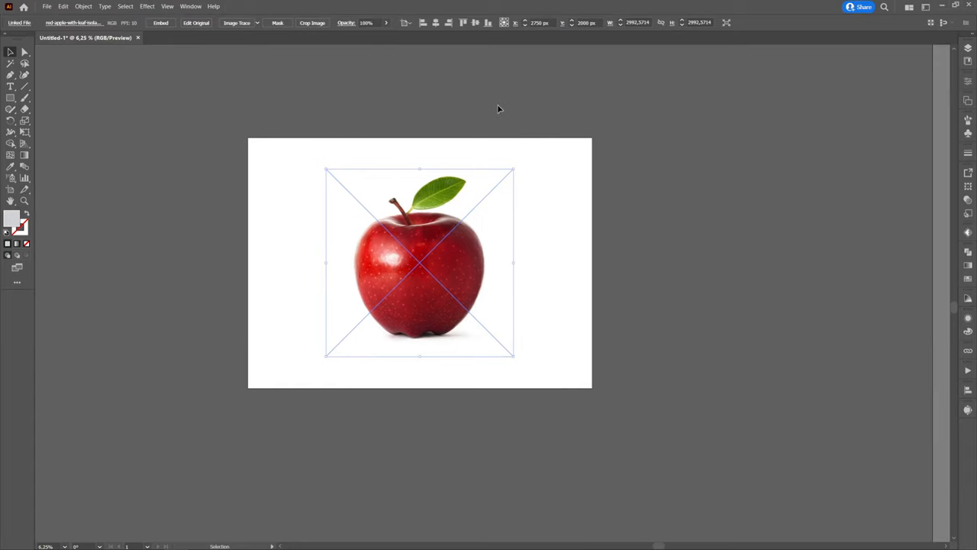
- Bring up the Object menu commands for the placed apple photo
{"action": "left_click", "coordinate": [82, 6]}
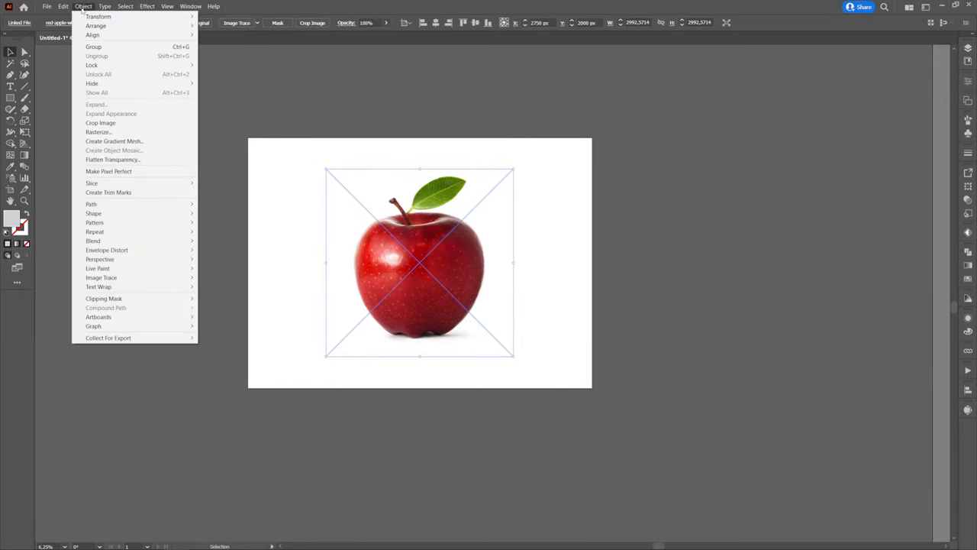
{"action": "mouse_move", "coordinate": [91, 64]}
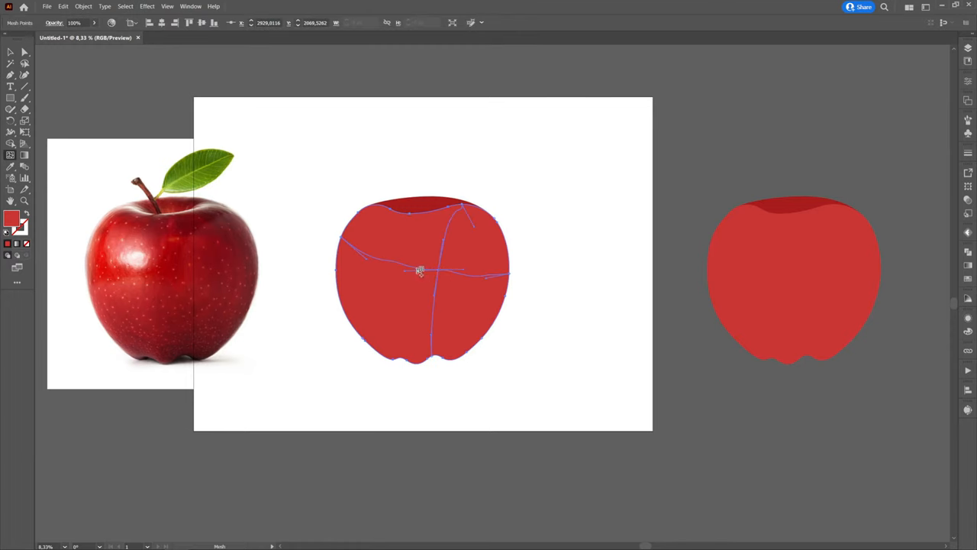
- Bend the mesh lines across the apple body and near its top to follow the rounded contours
{"action": "left_click_drag", "start_coordinate": [420, 272], "coordinate": [385, 257]}
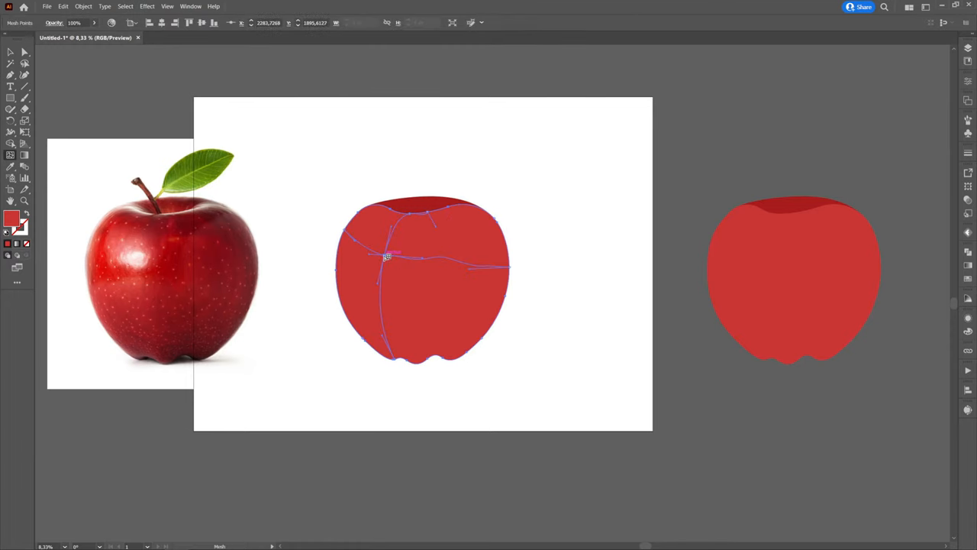
{"action": "left_click_drag", "start_coordinate": [385, 257], "coordinate": [464, 263]}
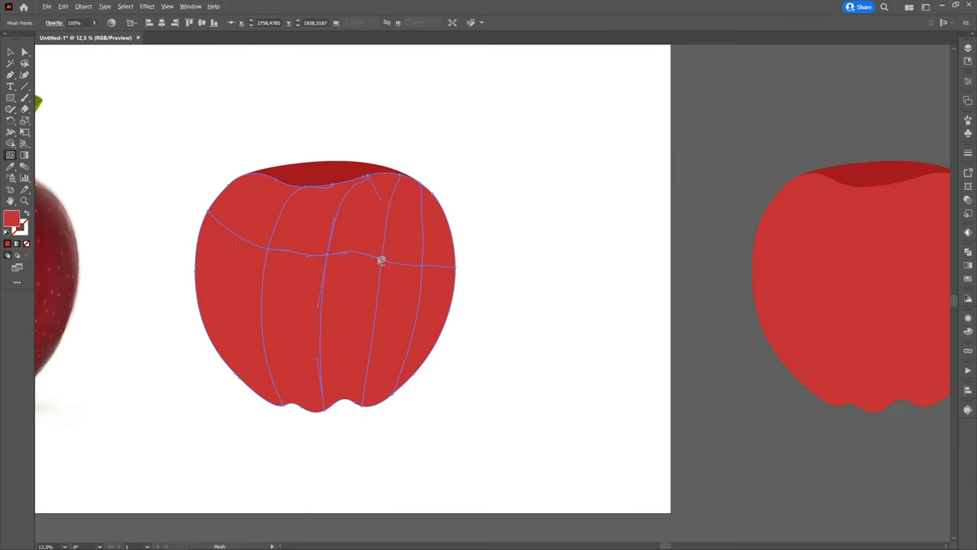
{"action": "mouse_move", "coordinate": [232, 232]}
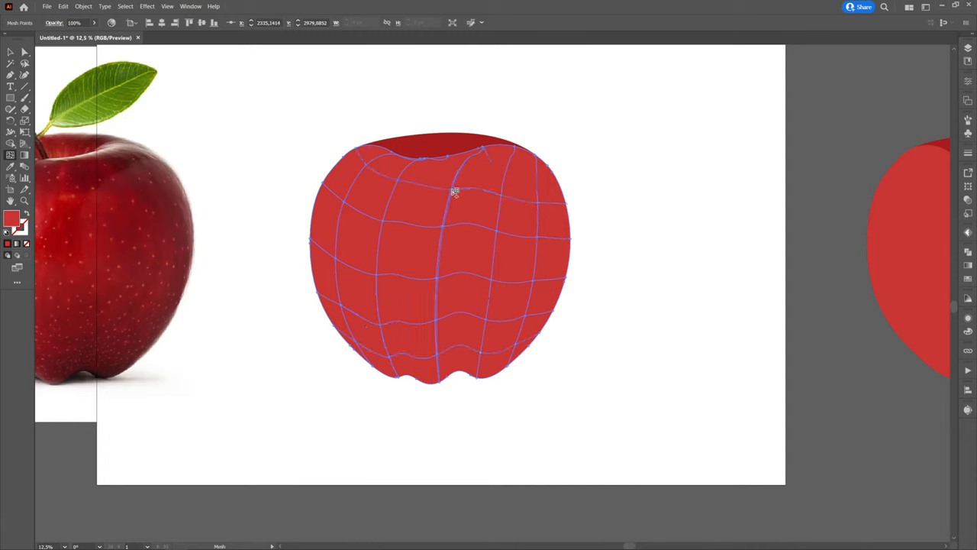
{"action": "left_click_drag", "start_coordinate": [455, 191], "coordinate": [461, 191]}
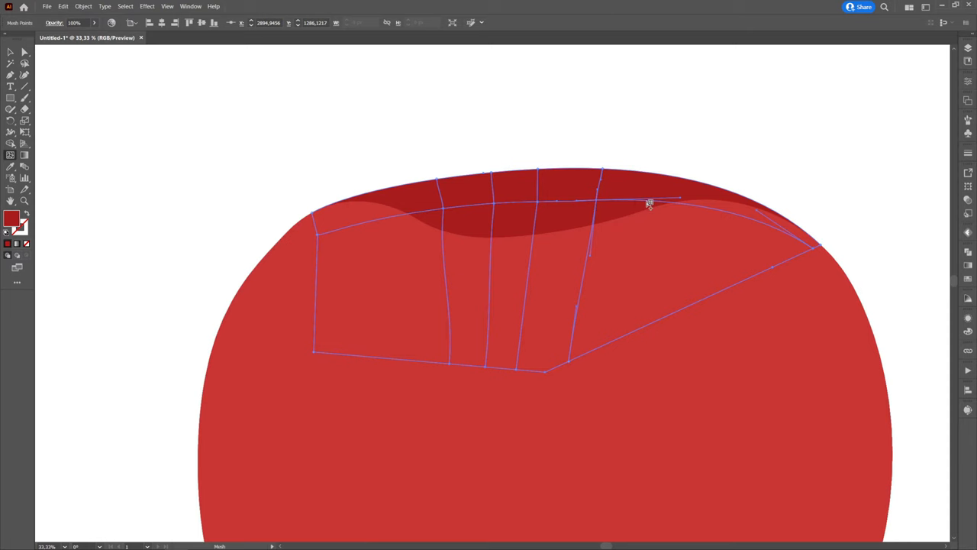
- Add and shape mesh lines along the dark top rim and around the stem cavity
{"action": "left_click_drag", "start_coordinate": [649, 202], "coordinate": [705, 208]}
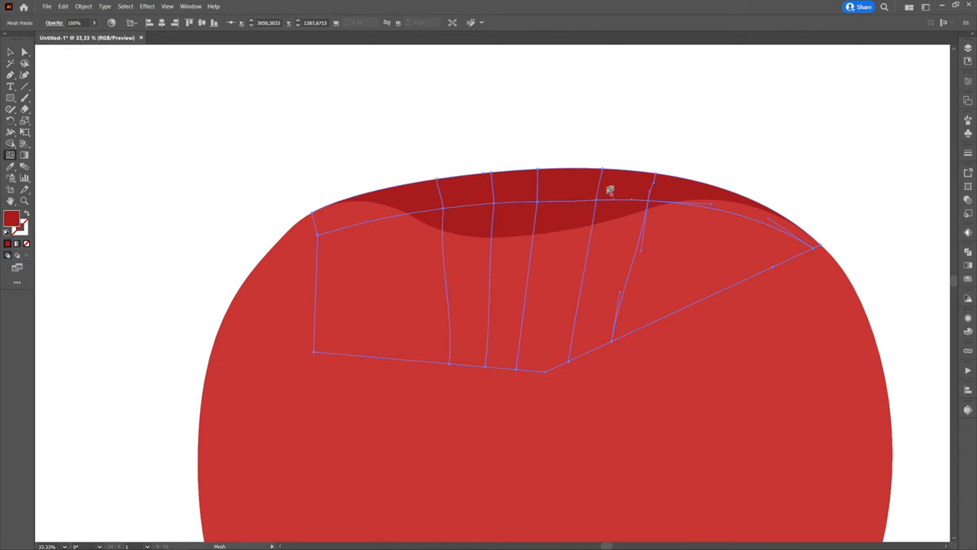
{"action": "left_click_drag", "start_coordinate": [611, 189], "coordinate": [587, 235]}
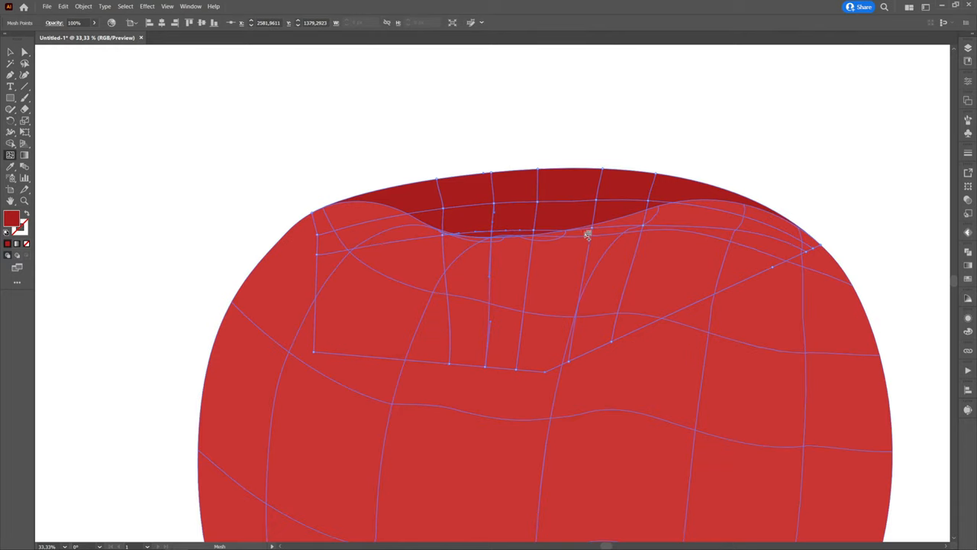
{"action": "left_click_drag", "start_coordinate": [588, 236], "coordinate": [390, 189]}
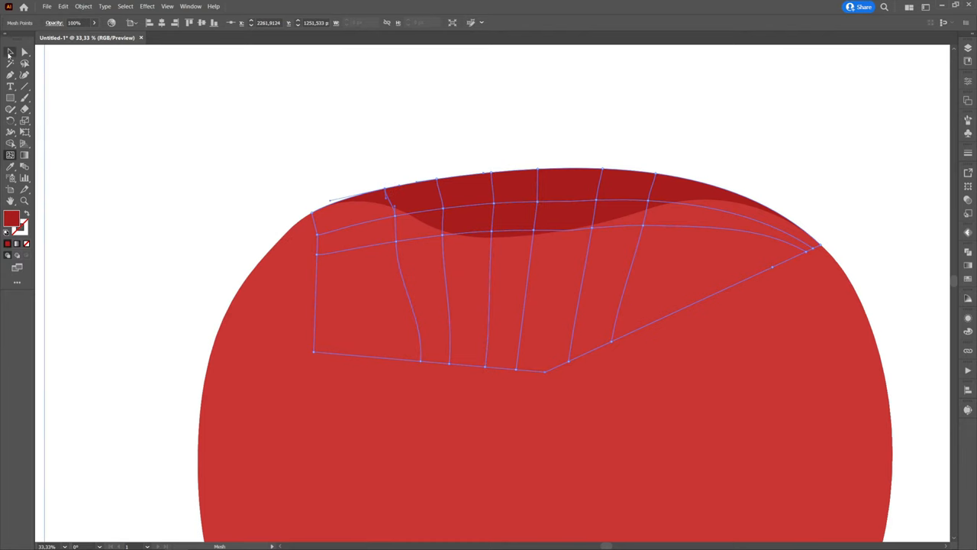
{"action": "right_click", "coordinate": [543, 298]}
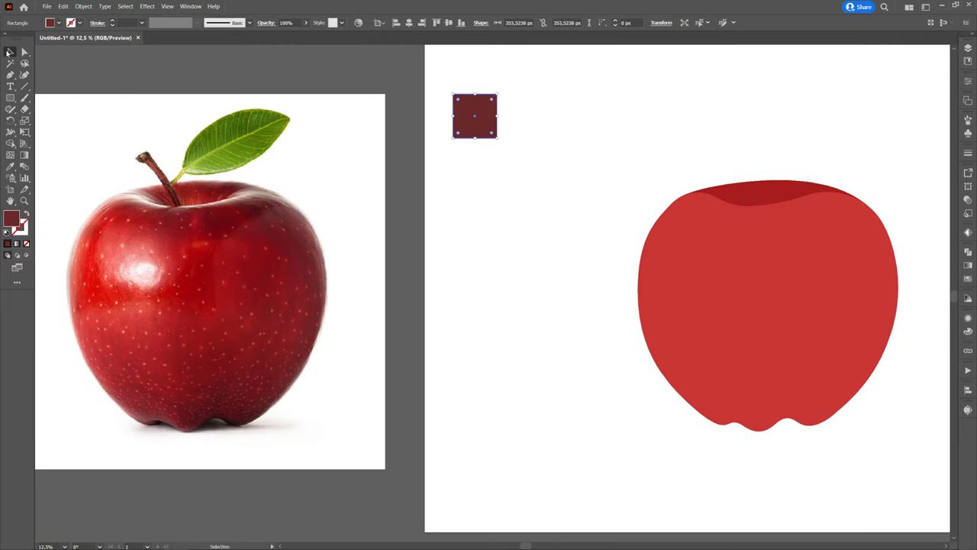
- Duplicate the colour square into a column and fill the copies with reds sampled from the photo
{"action": "left_click_drag", "start_coordinate": [473, 116], "coordinate": [473, 178]}
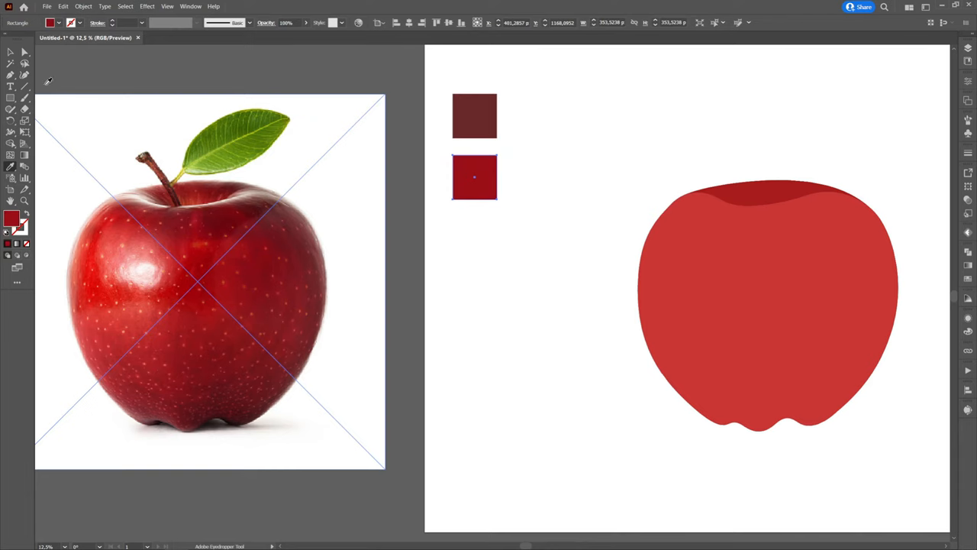
{"action": "left_click_drag", "start_coordinate": [473, 177], "coordinate": [473, 245]}
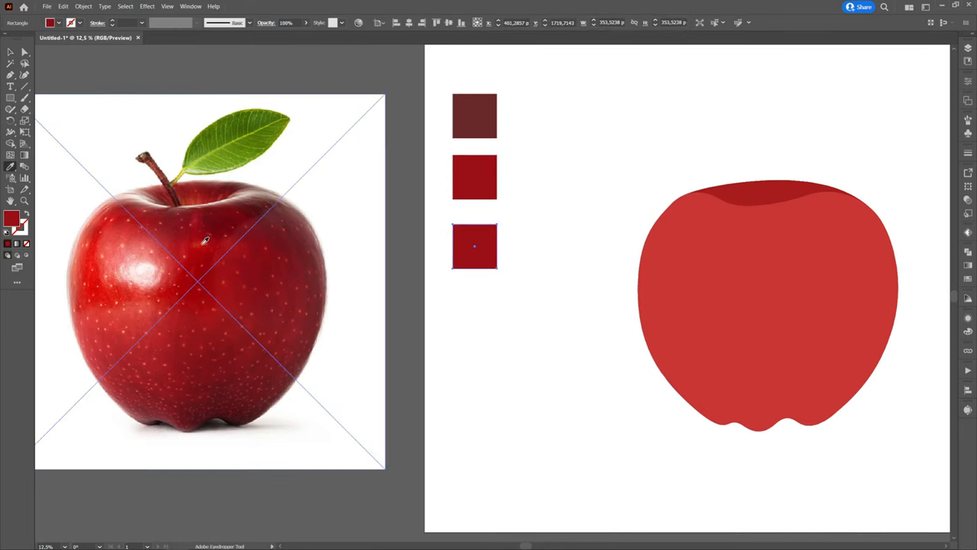
{"action": "left_click", "coordinate": [185, 259]}
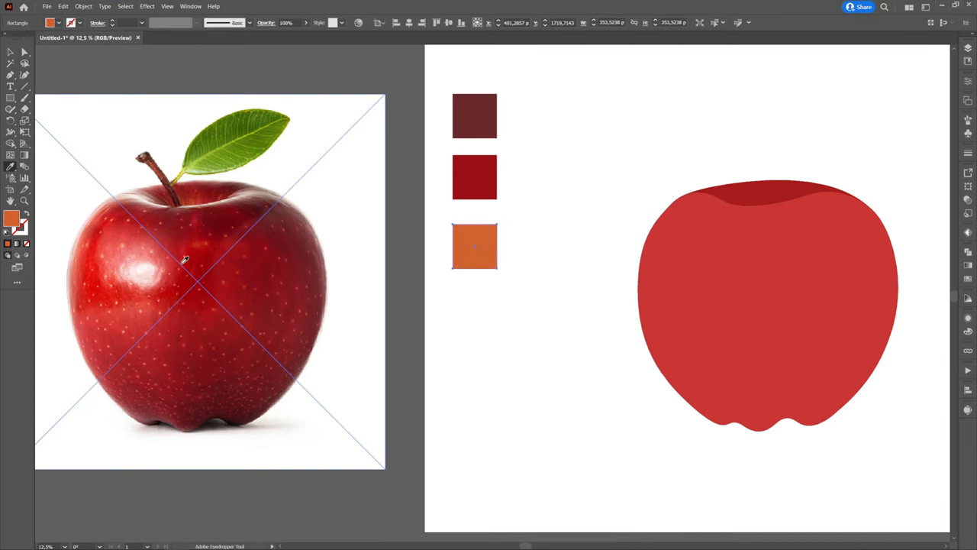
{"action": "left_click", "coordinate": [195, 273]}
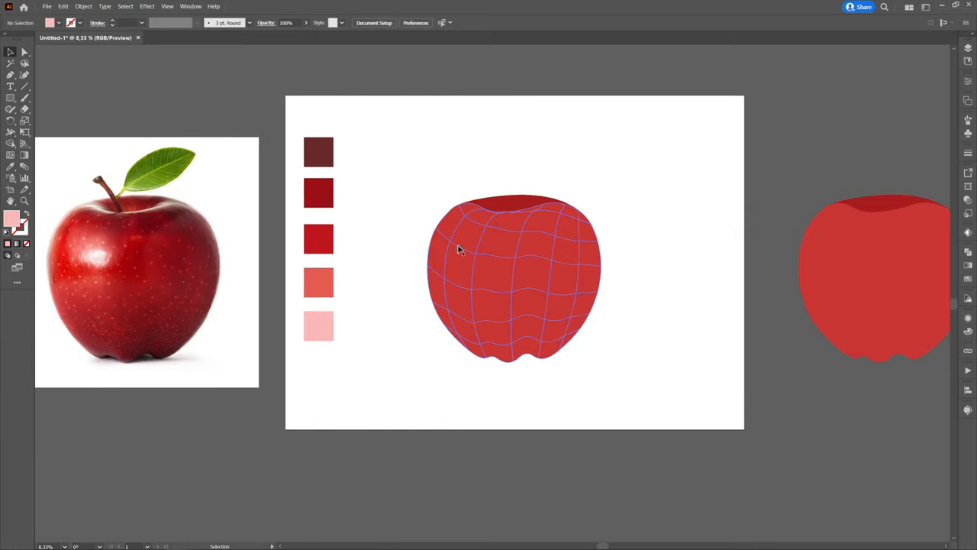
{"action": "mouse_move", "coordinate": [495, 264]}
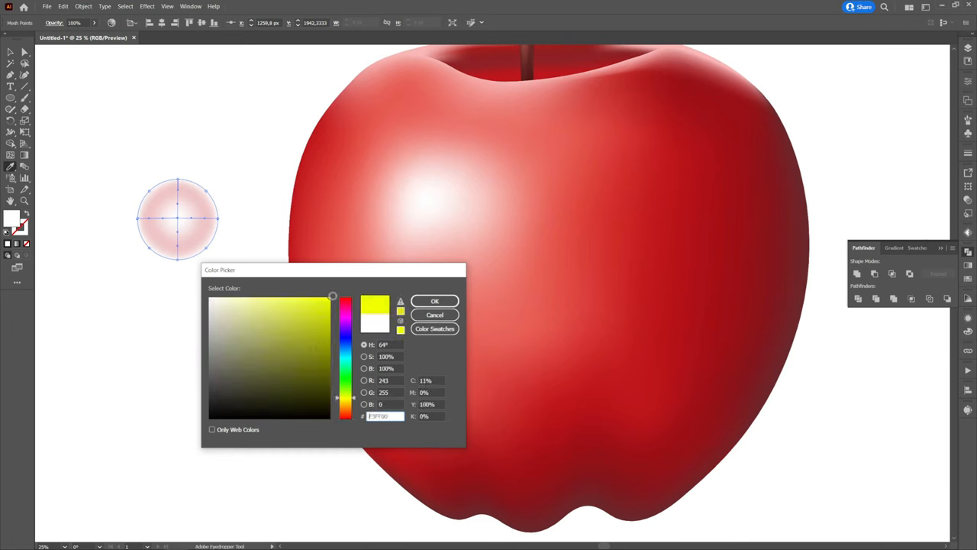
- Apply the picked light colour to the speckle circle and deselect to reveal the finished apple
{"action": "left_click", "coordinate": [433, 299]}
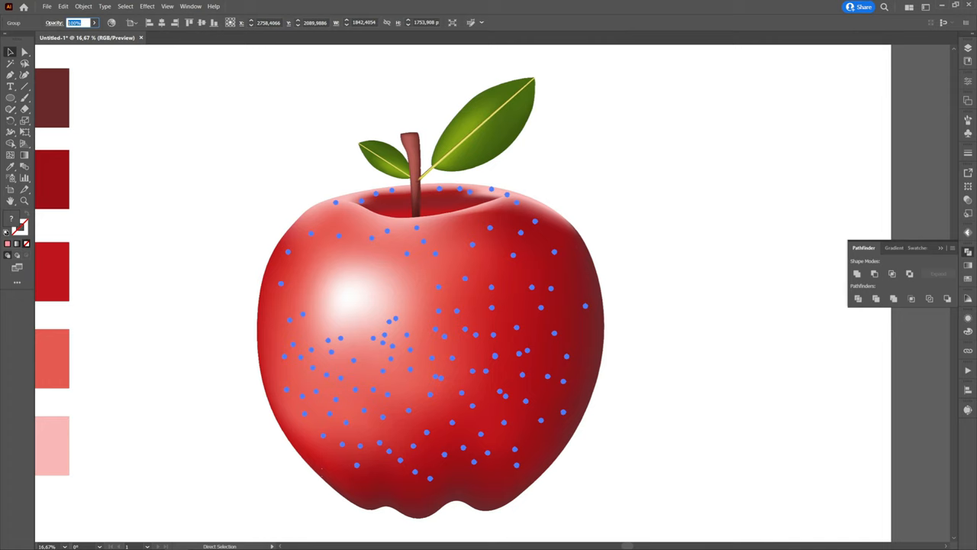
{"action": "left_click", "coordinate": [255, 116]}
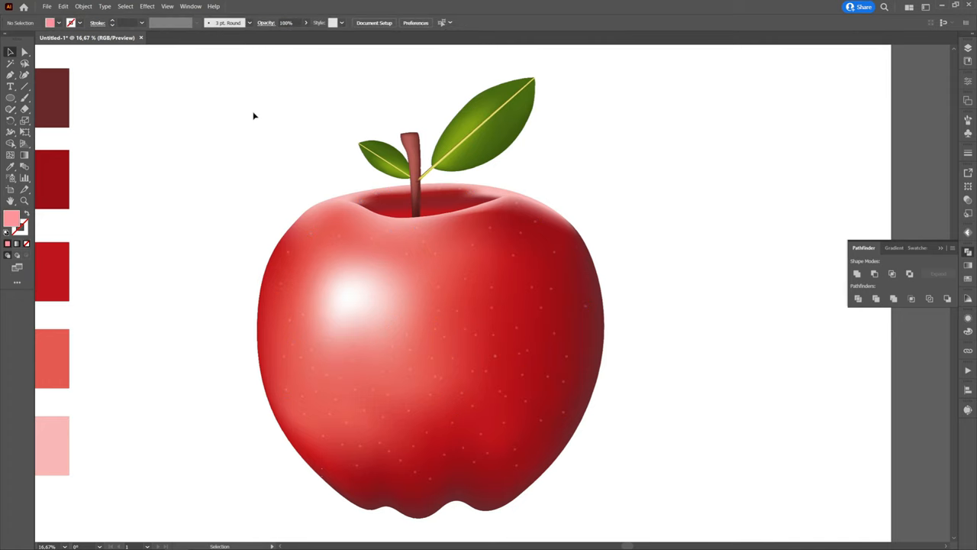